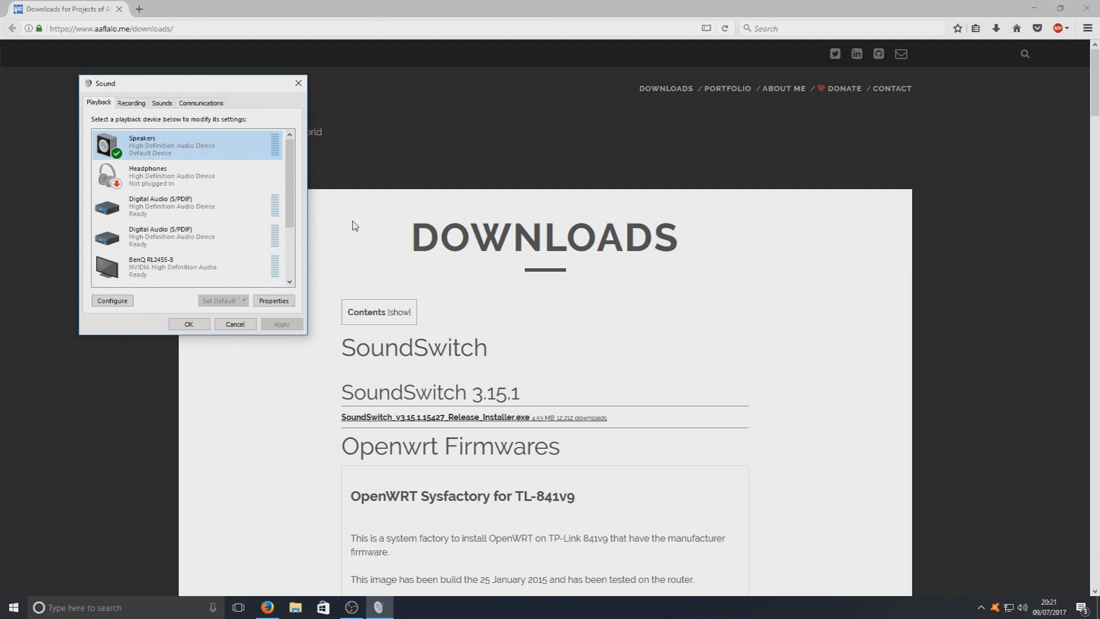
{"action": "mouse_move", "coordinate": [219, 307]}
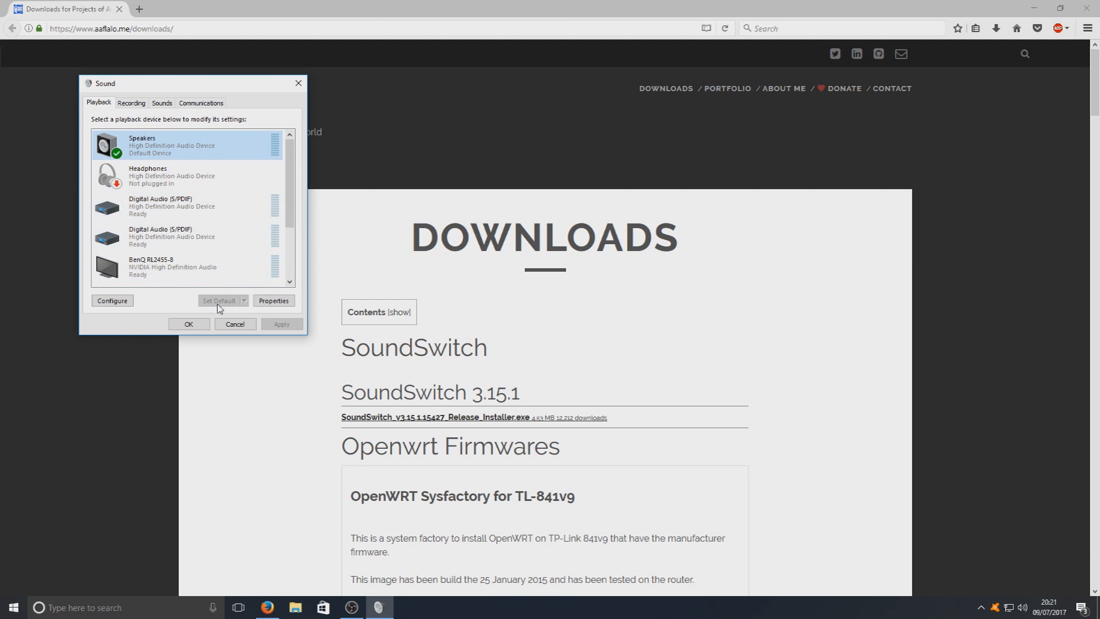
{"action": "mouse_move", "coordinate": [212, 333]}
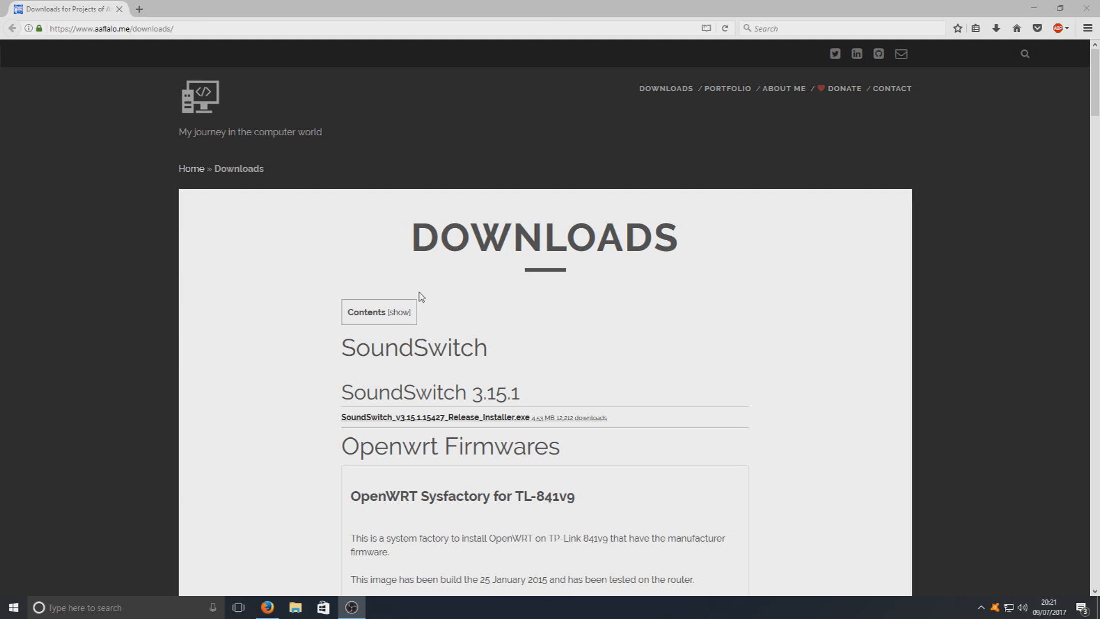
{"action": "mouse_move", "coordinate": [447, 426]}
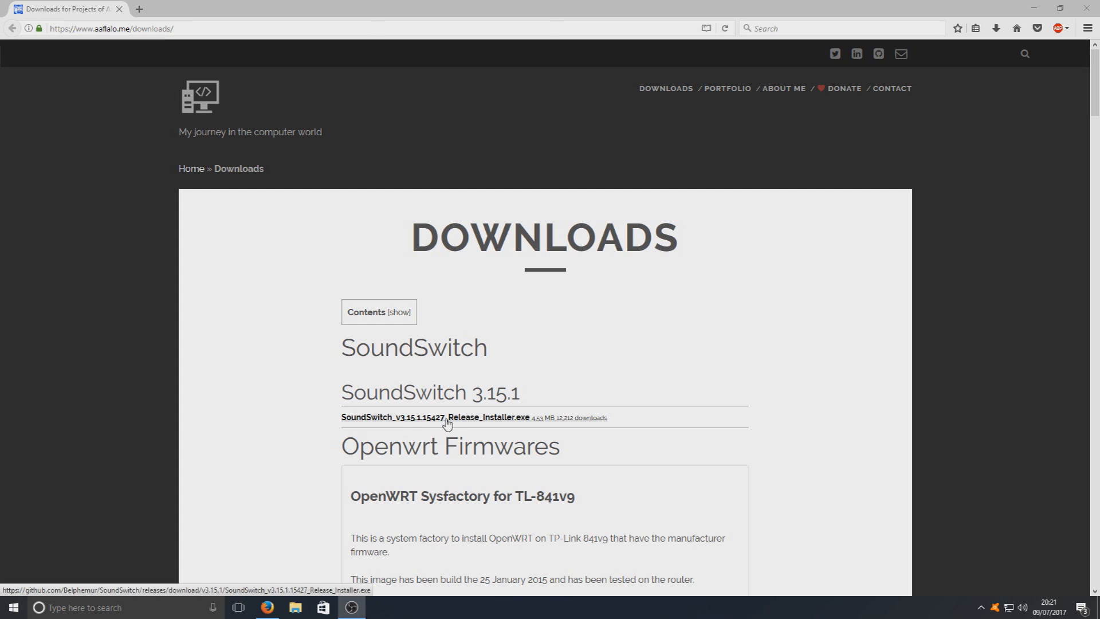
{"action": "mouse_move", "coordinate": [496, 423]}
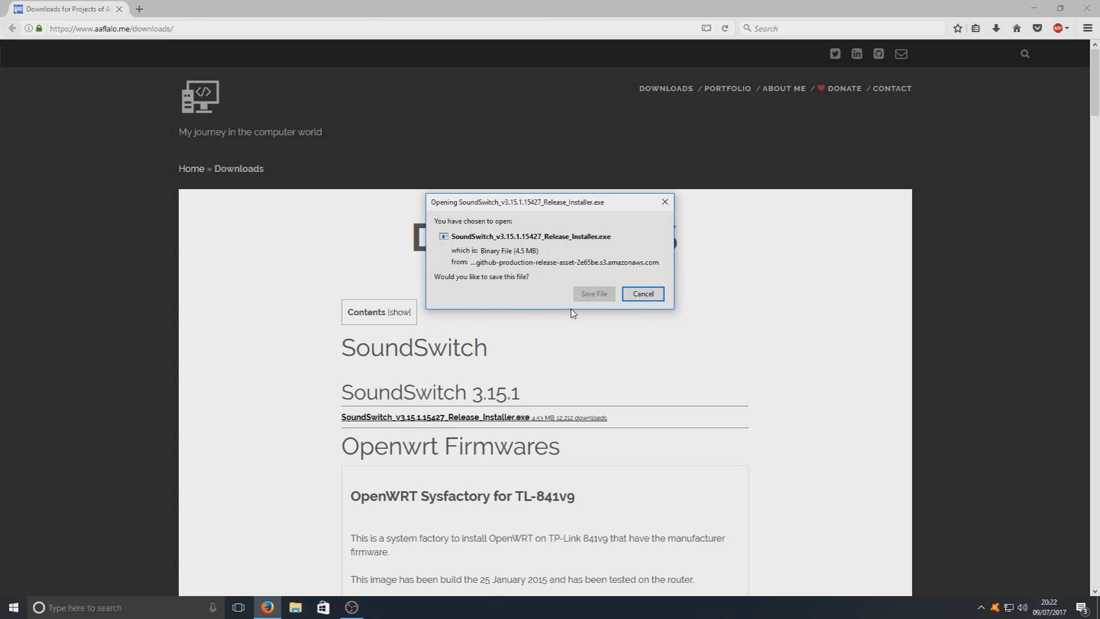
Step: Save the SoundSwitch_v3.15.1 installer and run it past the security warning
{"action": "left_click", "coordinate": [643, 294]}
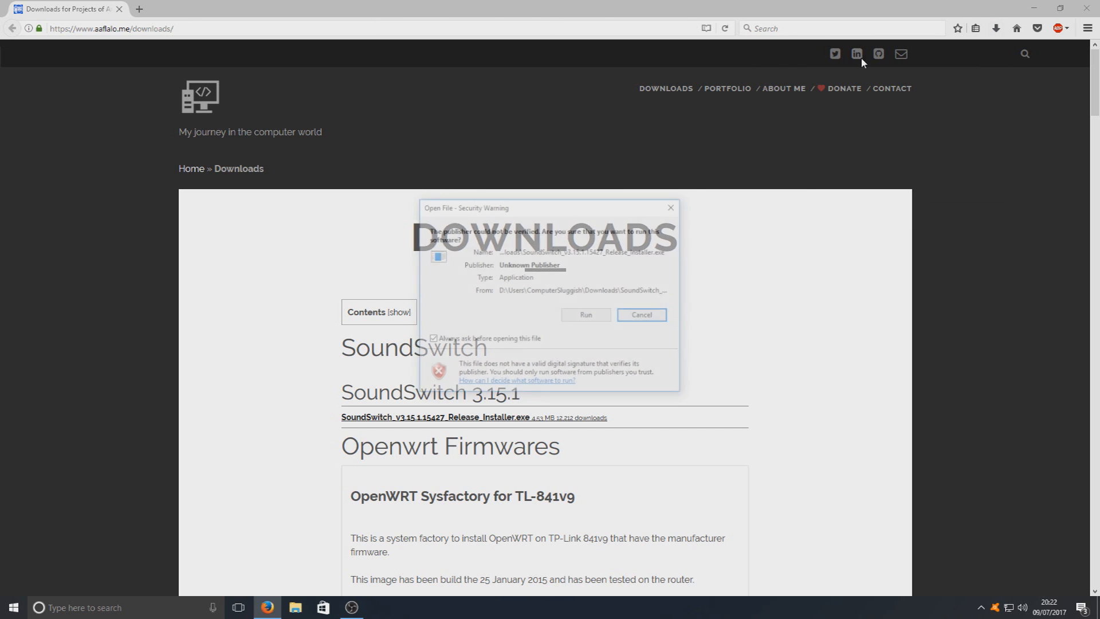
{"action": "left_click", "coordinate": [642, 314]}
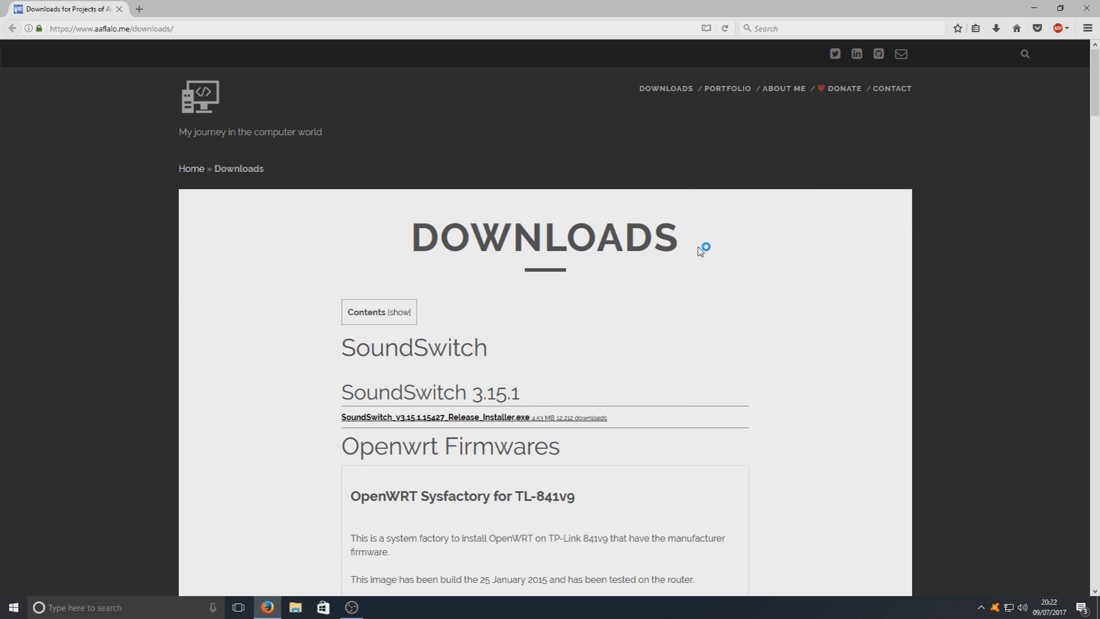
{"action": "left_click", "coordinate": [436, 417]}
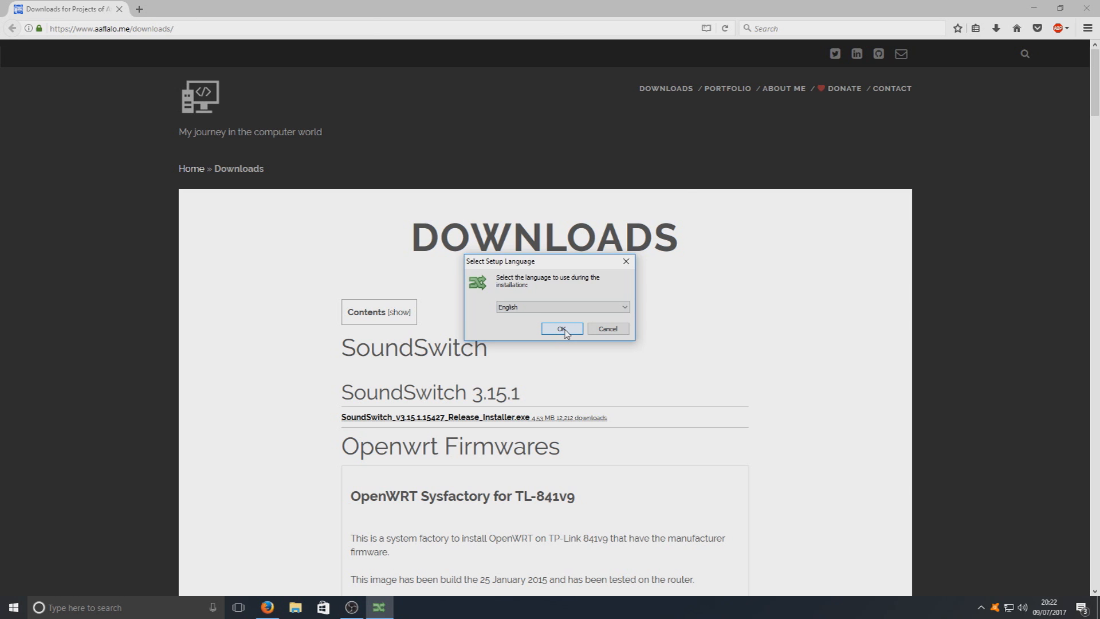
Step: Choose English setup language and accept the default F:\Program Files\SoundSwitch folder
{"action": "left_click", "coordinate": [561, 328]}
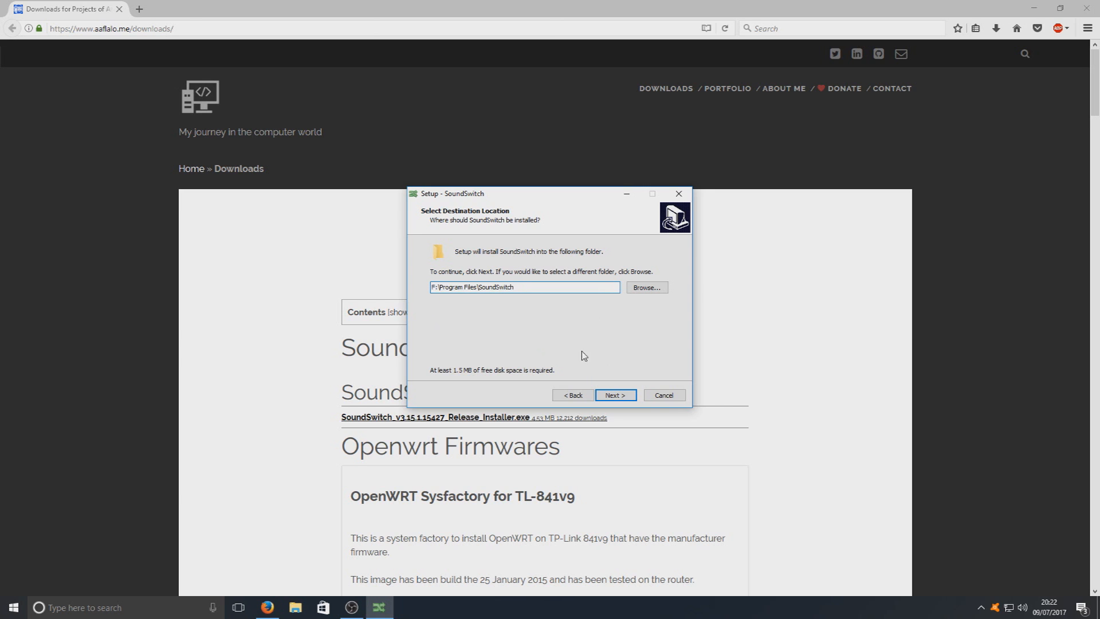
{"action": "left_click", "coordinate": [615, 395]}
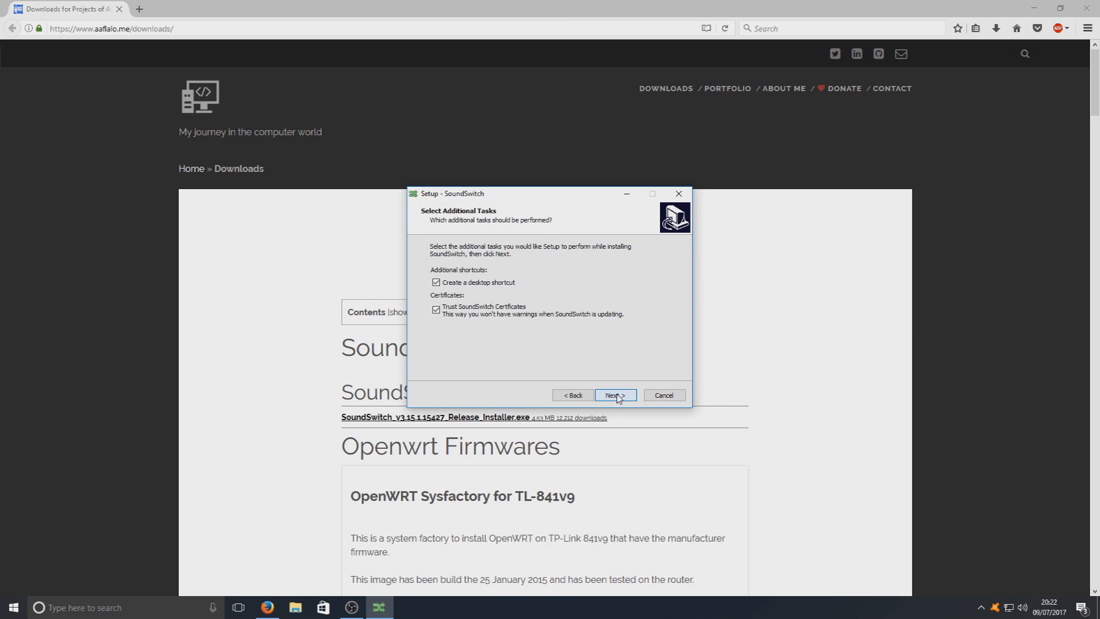
{"action": "mouse_move", "coordinate": [494, 290]}
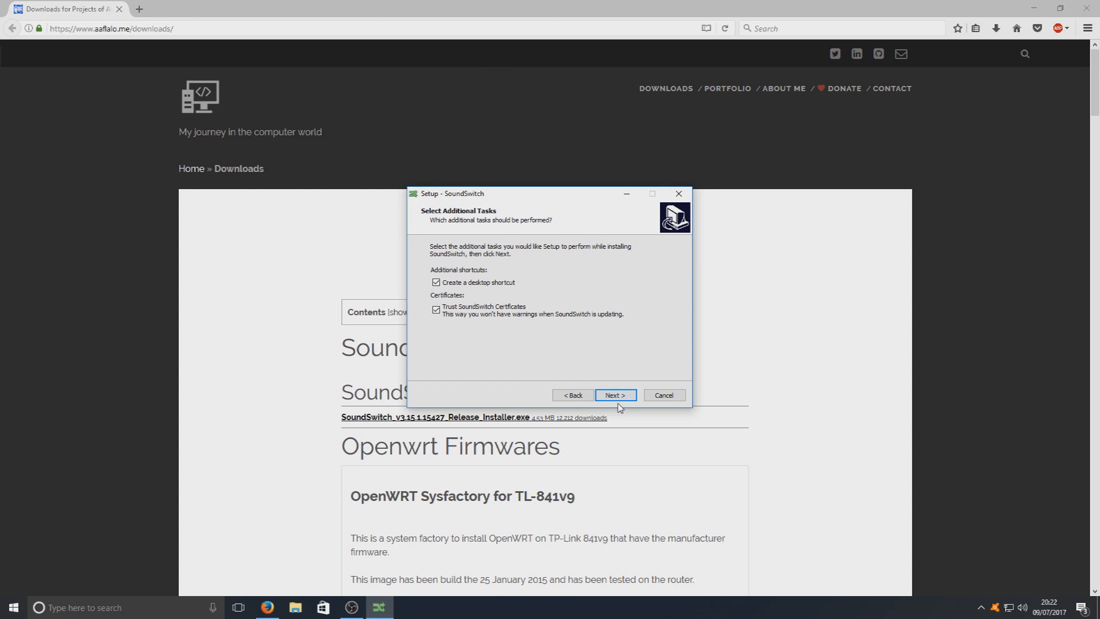
Step: Install SoundSwitch with the Visual C++ 2017 prerequisite and finish with Launch SoundSwitch checked
{"action": "left_click", "coordinate": [615, 394]}
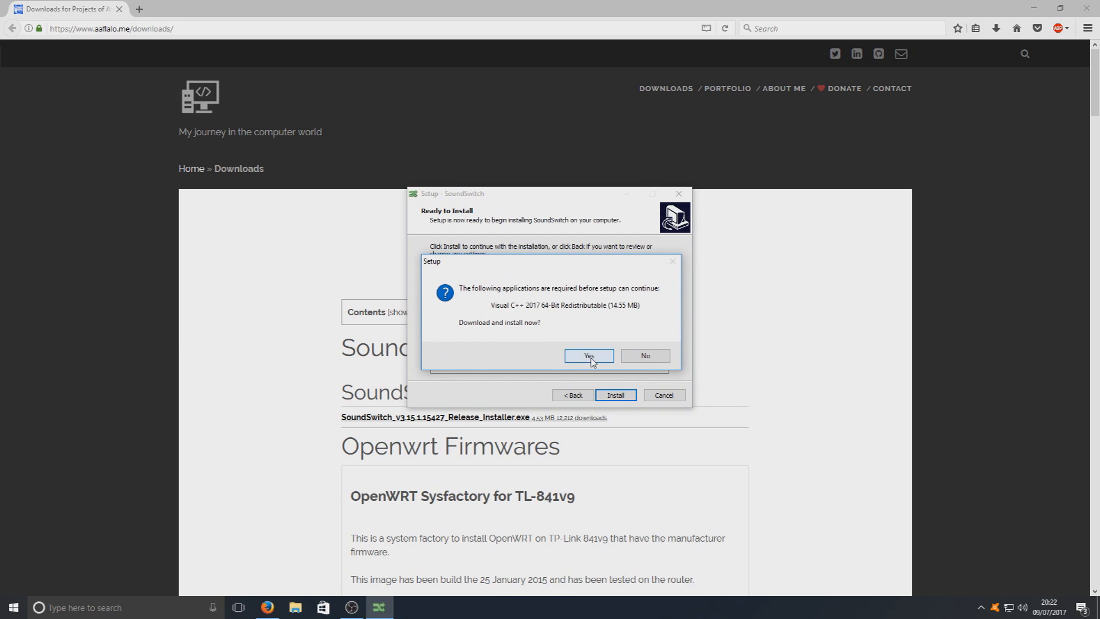
{"action": "mouse_move", "coordinate": [598, 365]}
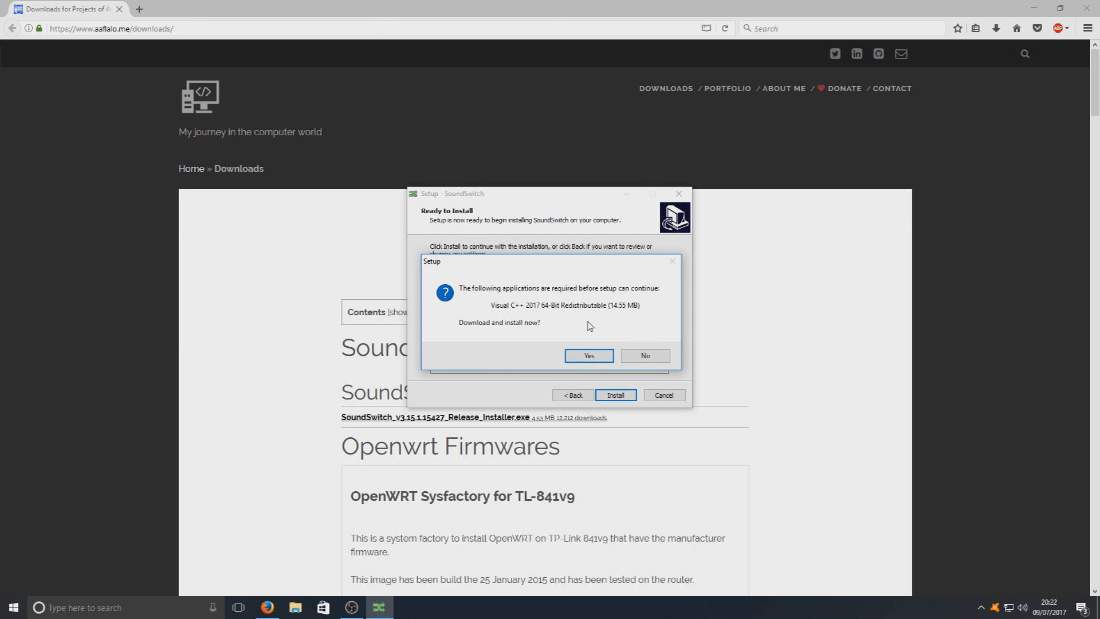
{"action": "mouse_move", "coordinate": [578, 299]}
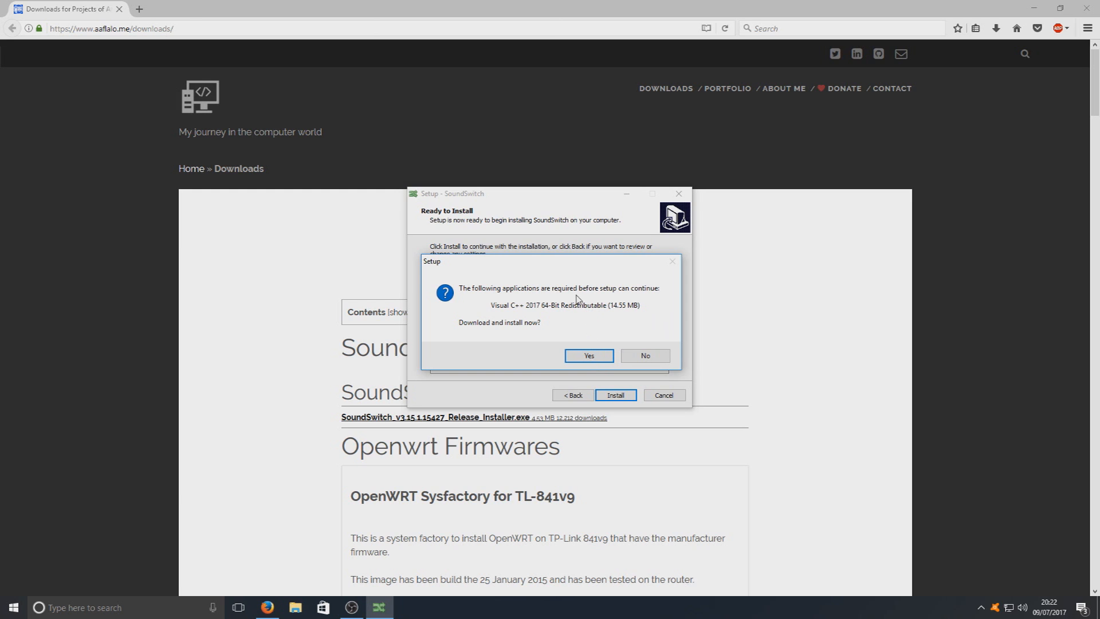
{"action": "mouse_move", "coordinate": [568, 288]}
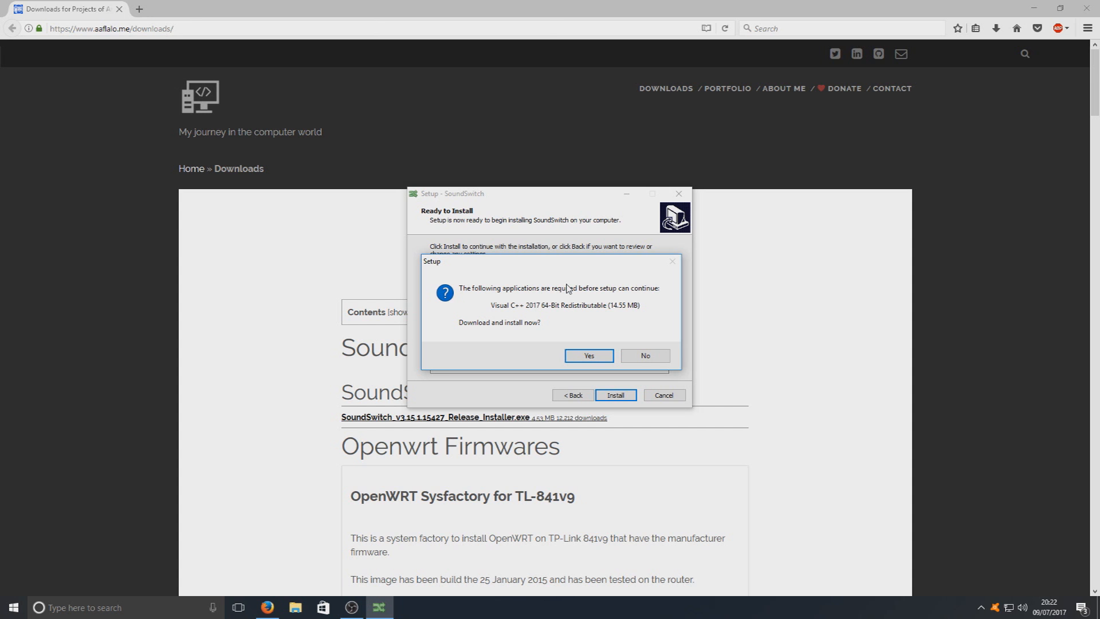
{"action": "left_click", "coordinate": [589, 356]}
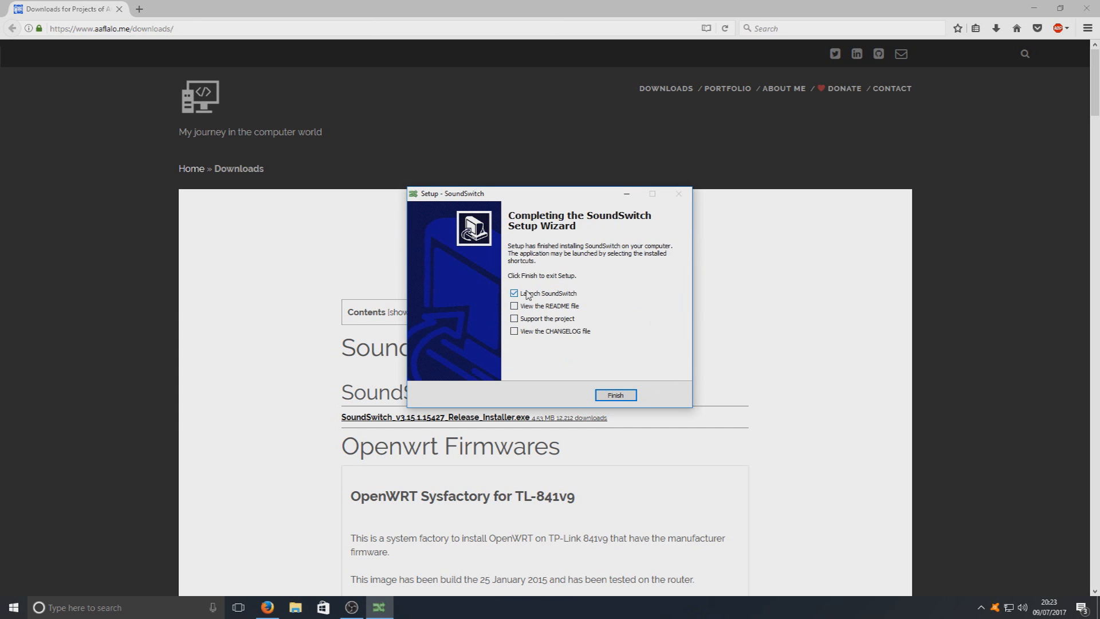
{"action": "left_click", "coordinate": [615, 394]}
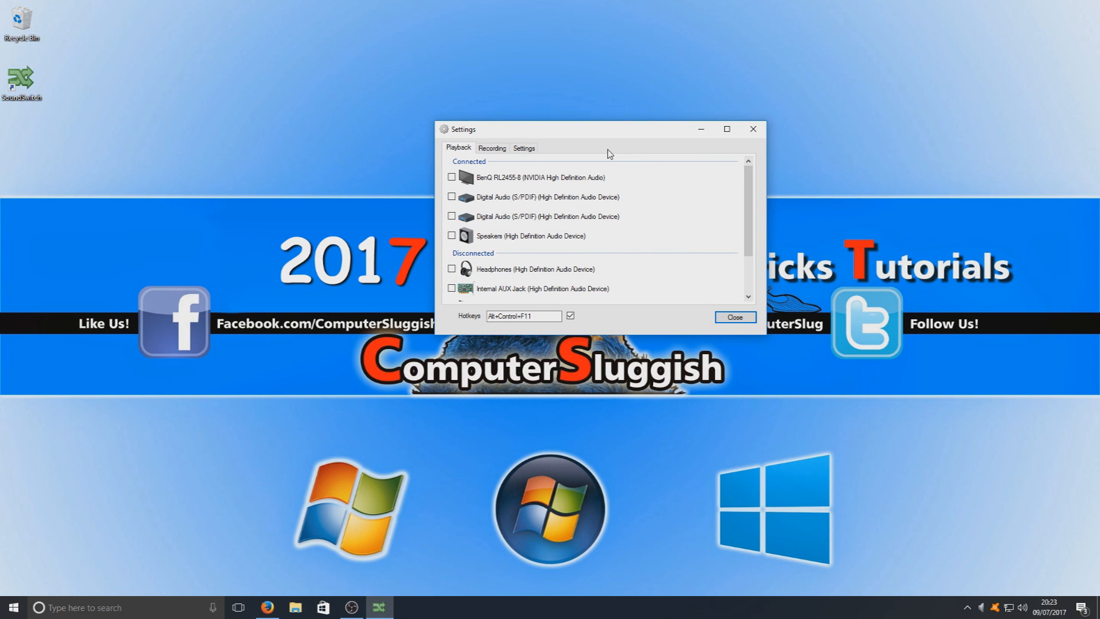
{"action": "mouse_move", "coordinate": [617, 214]}
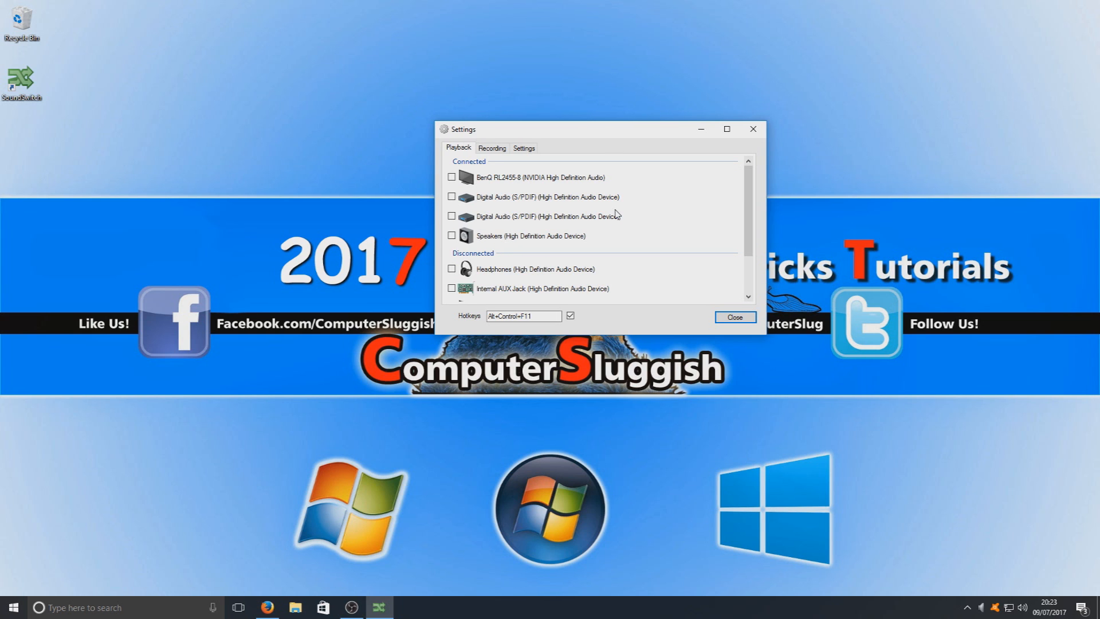
Step: Tick Speakers and BenQ RL2455-8 in the Playback list, keeping the Alt+Control+F11 hotkey
{"action": "left_click", "coordinate": [451, 235]}
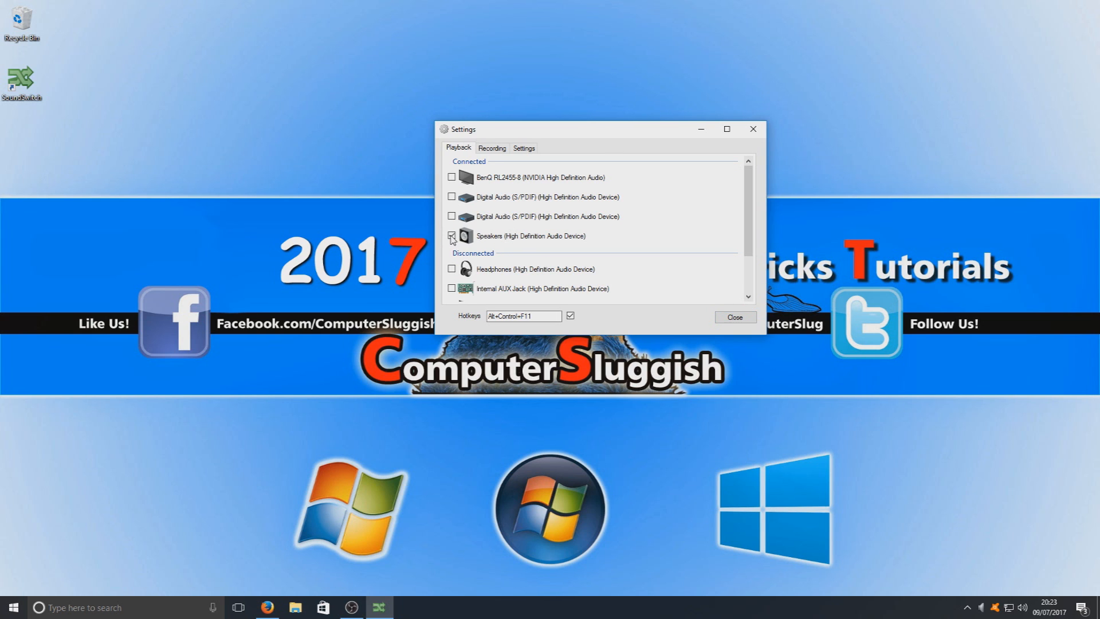
{"action": "left_click", "coordinate": [452, 236]}
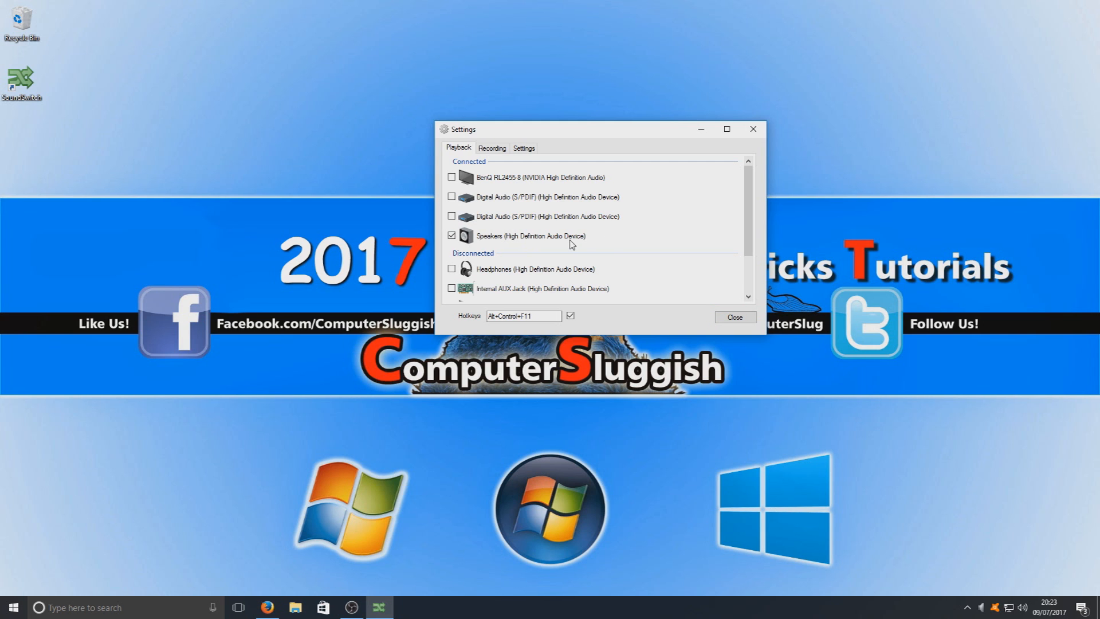
{"action": "mouse_move", "coordinate": [578, 243]}
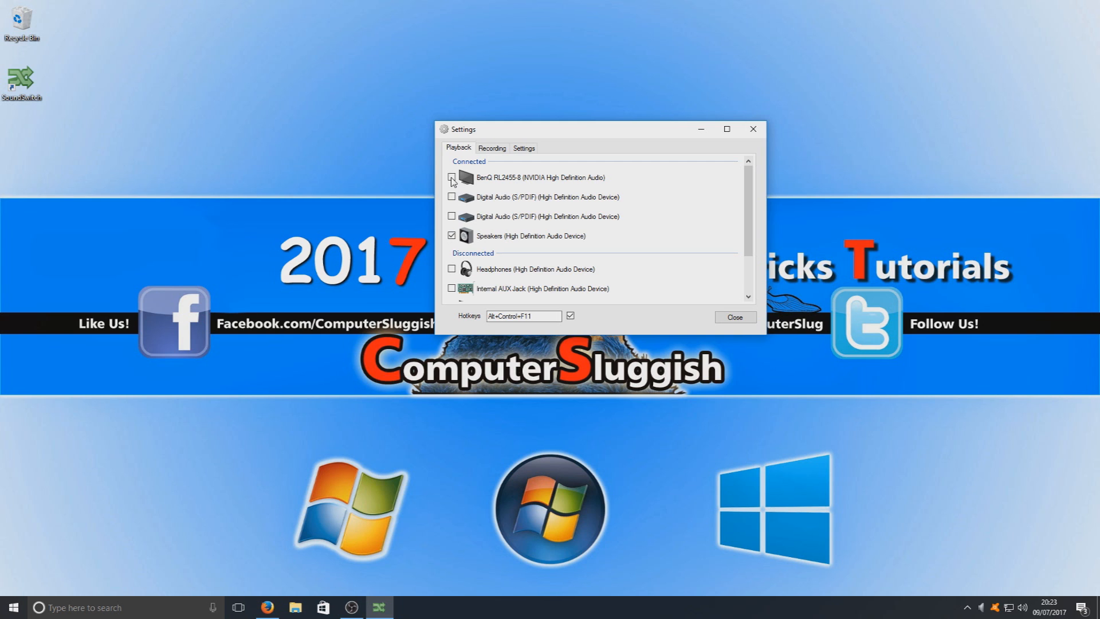
{"action": "left_click", "coordinate": [452, 177]}
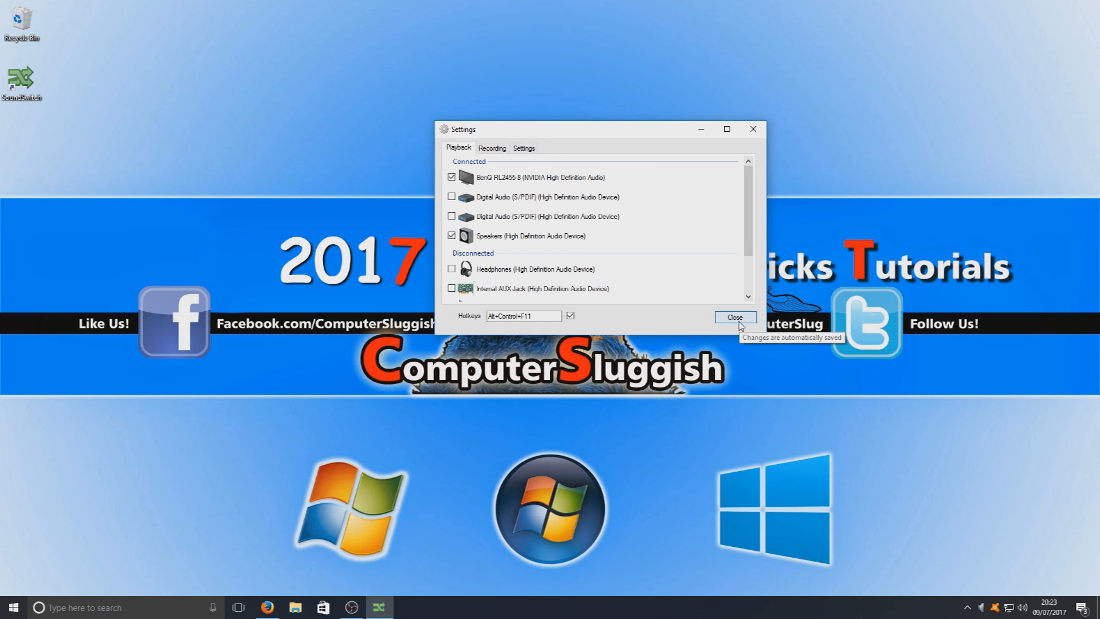
Step: Close the SoundSwitch Settings window
{"action": "left_click", "coordinate": [735, 316]}
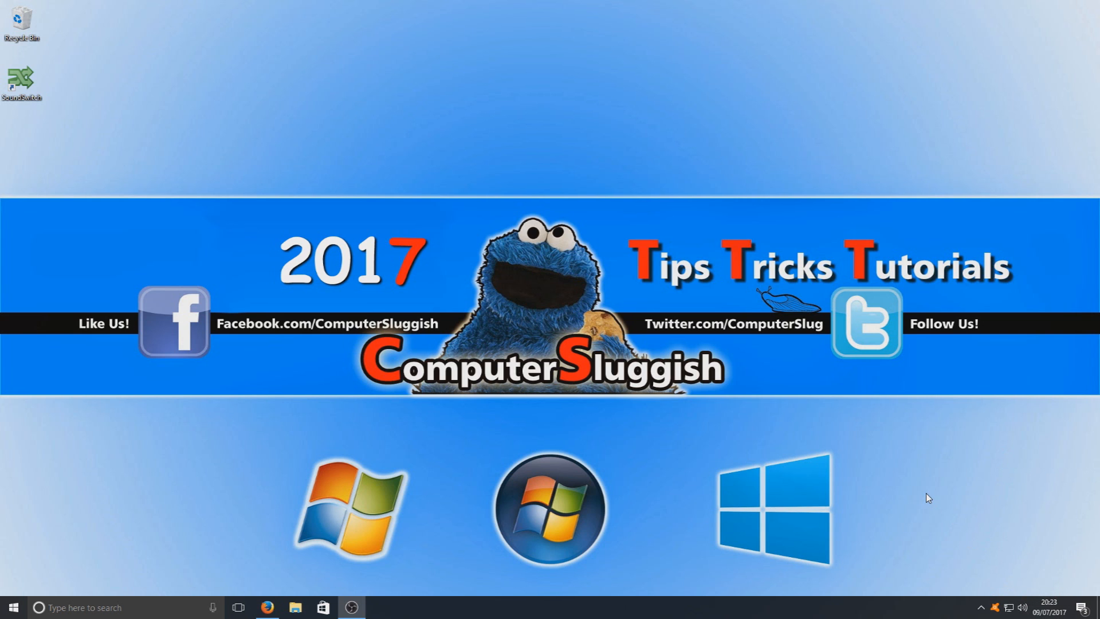
{"action": "mouse_move", "coordinate": [946, 492]}
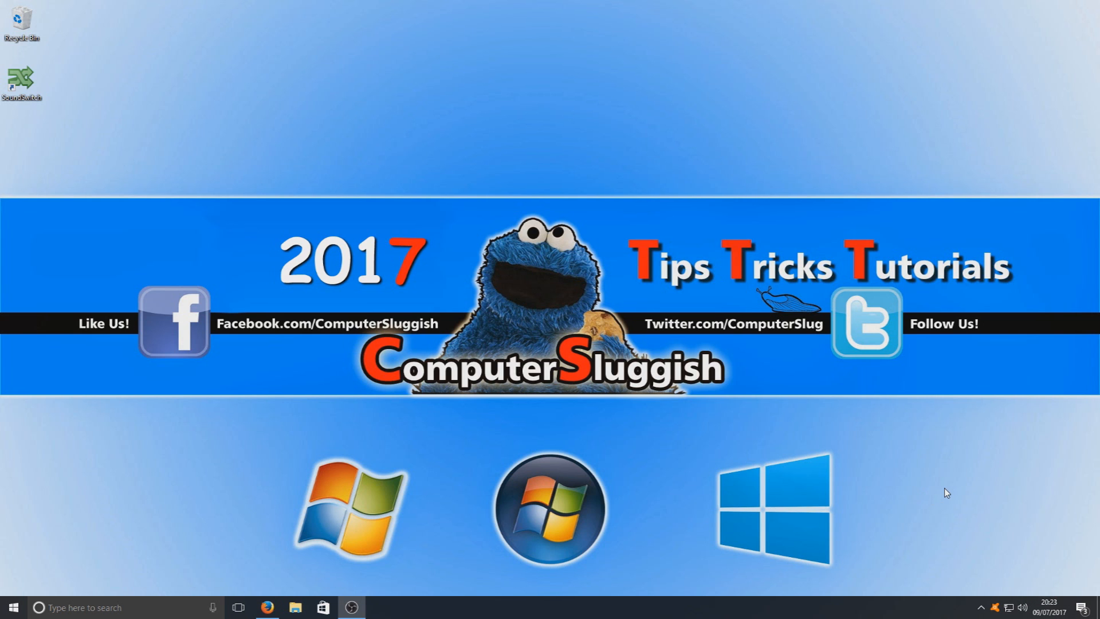